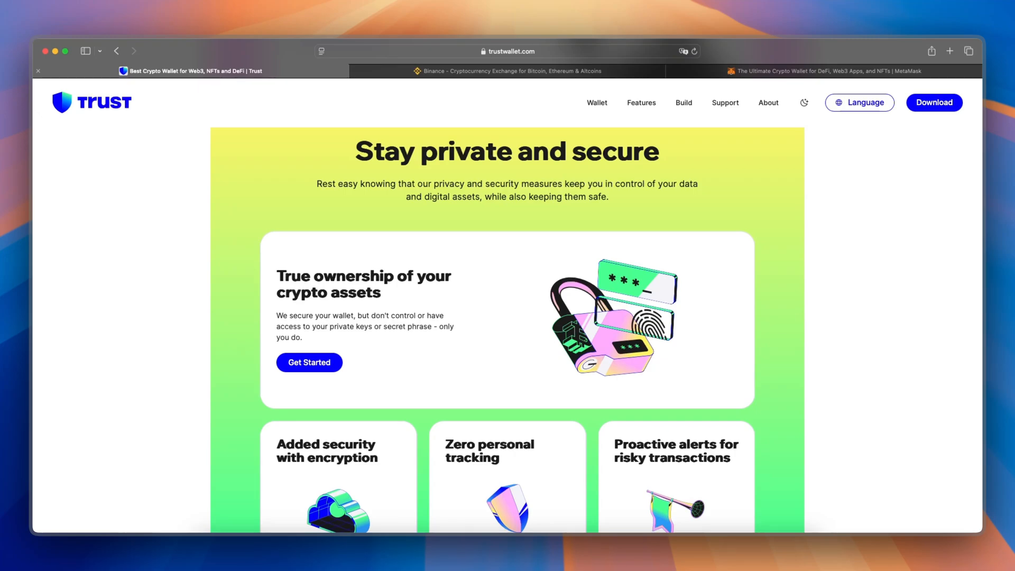
Switch from the Trust Wallet privacy page to the MetaMask homepage tab
click(815, 71)
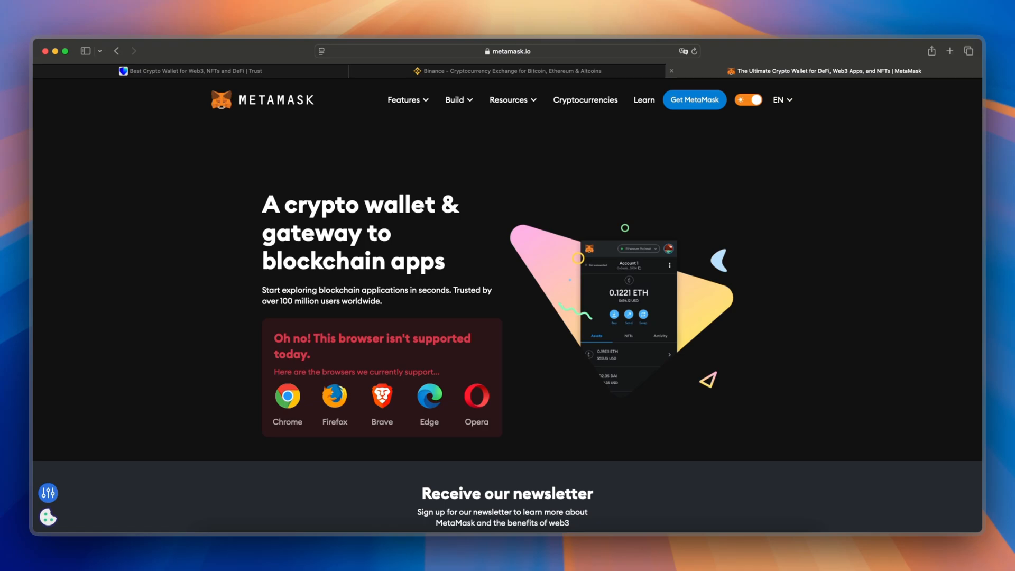
Scroll the MetaMask homepage past the newsletter signup to the 'Your web3 wallet' section
scroll(down, 3)
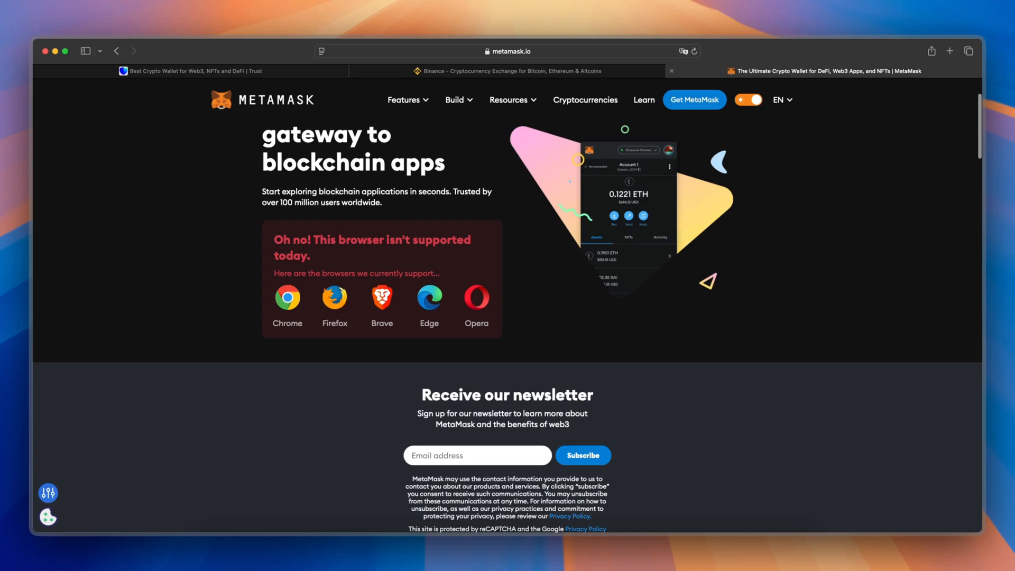
scroll(down, 3)
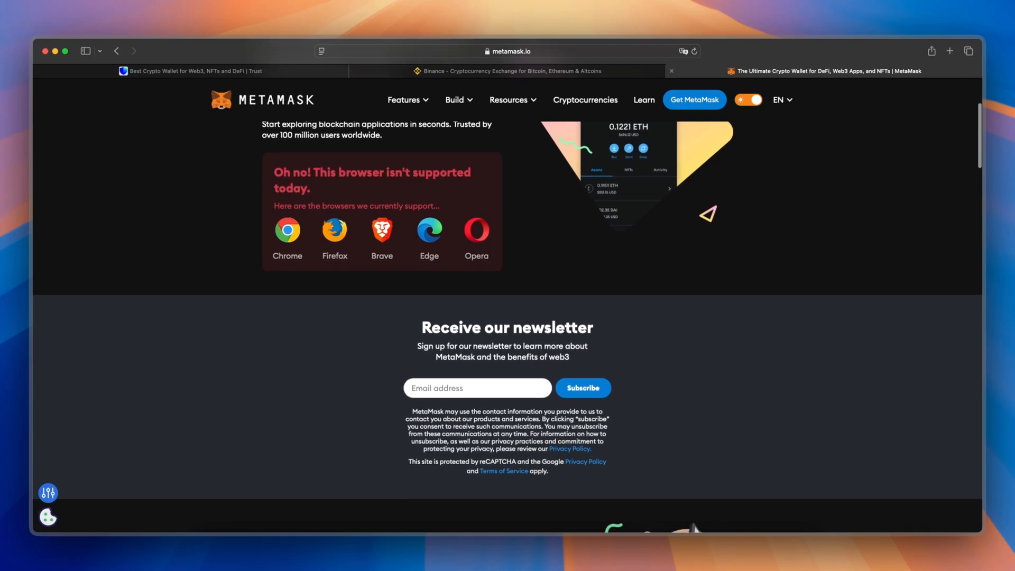
scroll(down, 3)
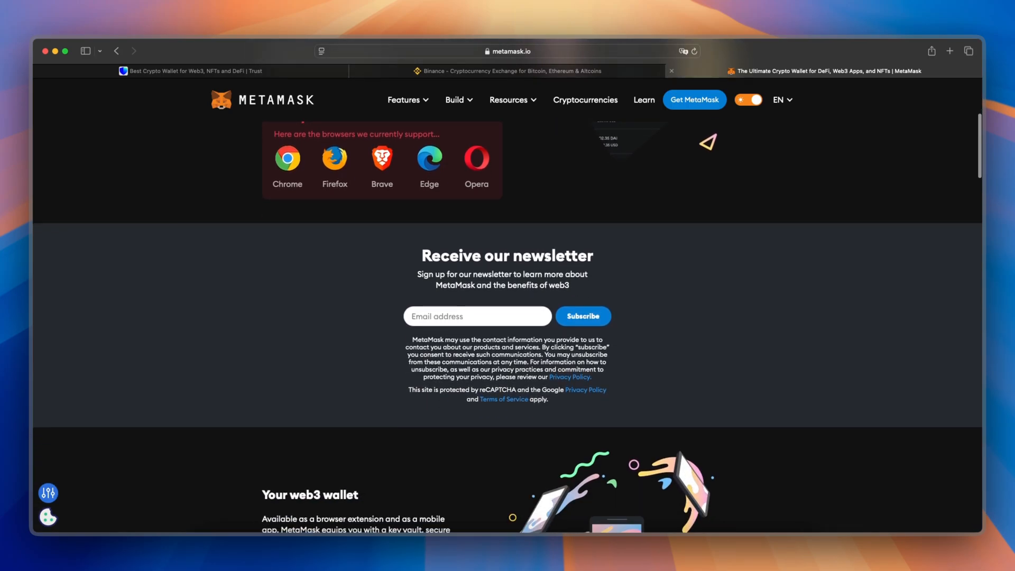
scroll(down, 3)
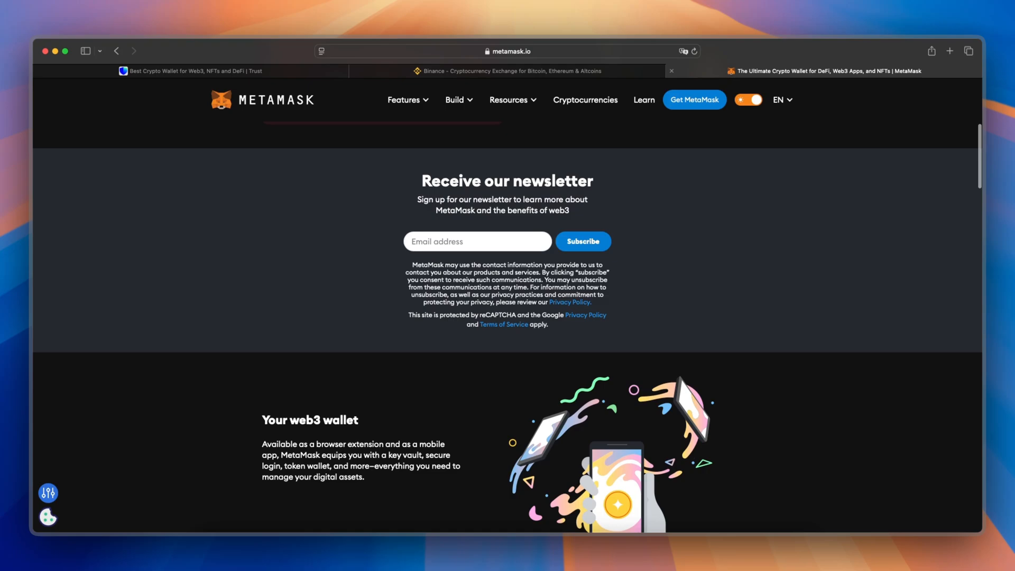
Switch to the Binance tab and scroll to the news headlines and 'Trade on the go' section
click(509, 70)
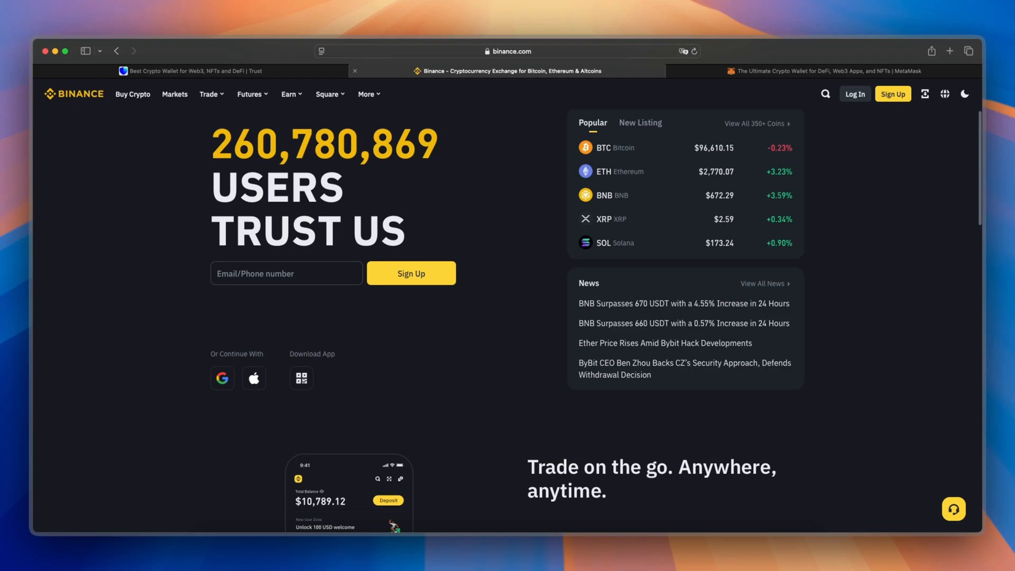
scroll(down, 3)
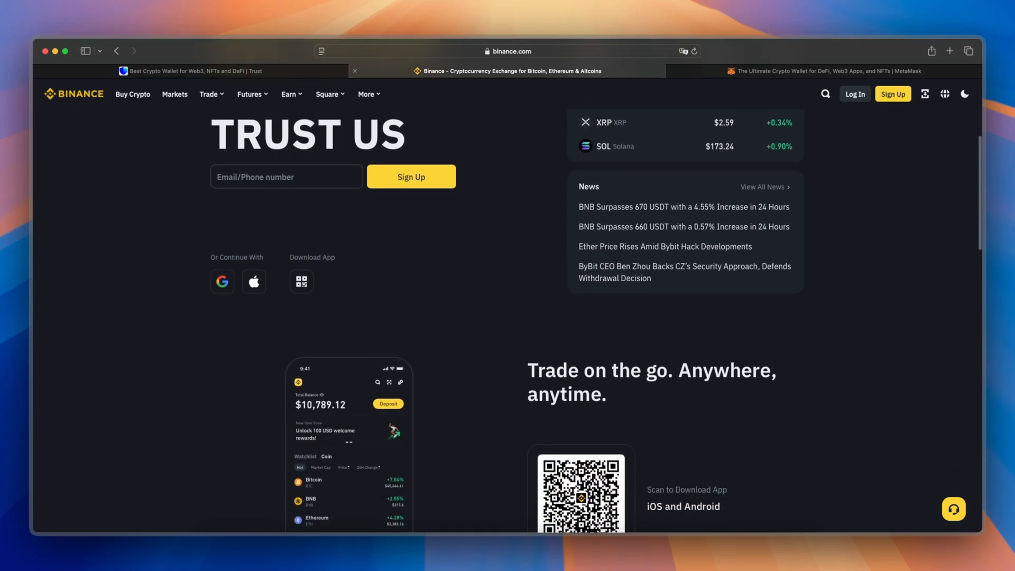
Switch to the Trust Wallet tab and scroll past the privacy cards to 'Your one-stop, Web3 wallet'
click(195, 71)
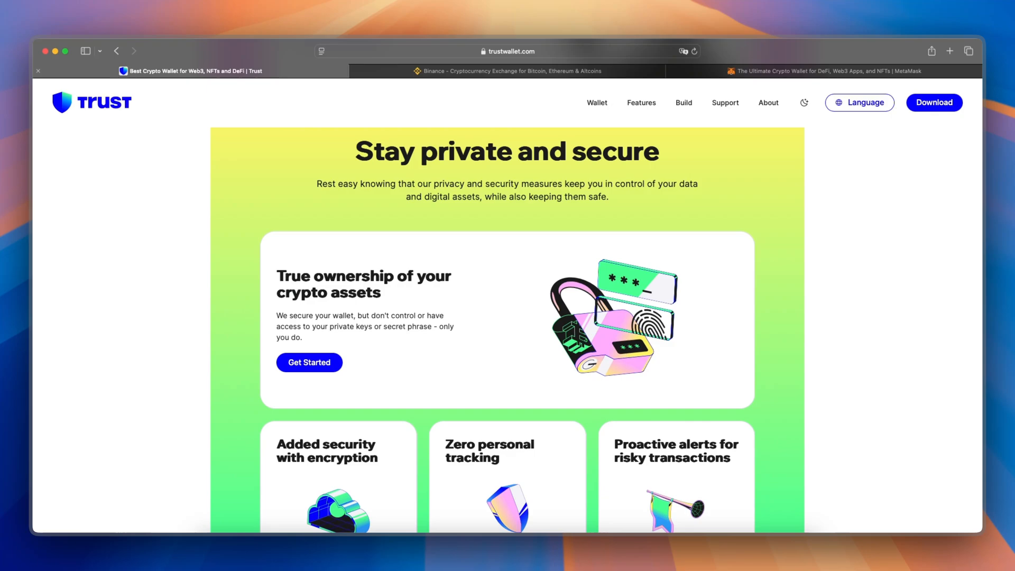
scroll(down, 3)
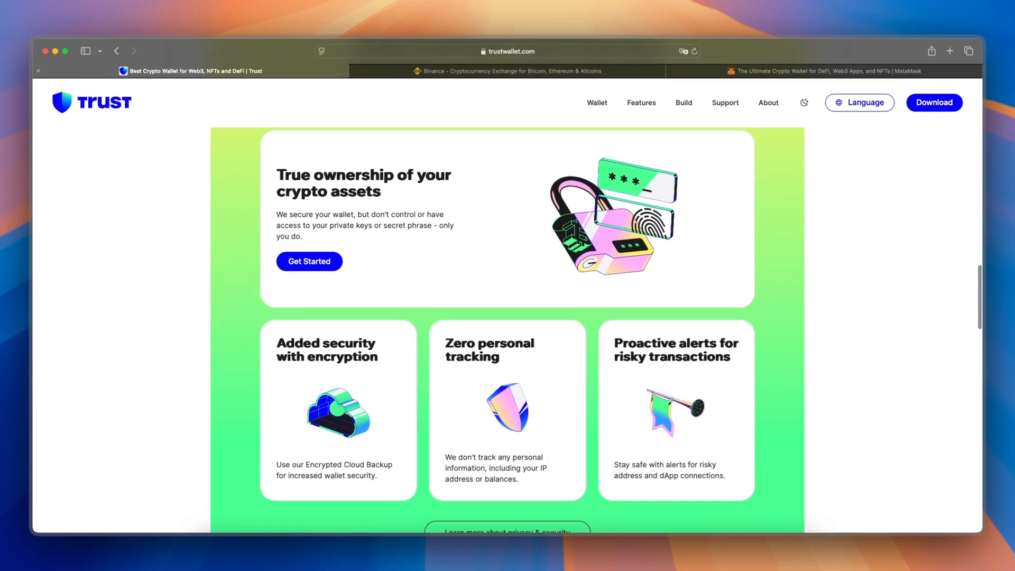
scroll(down, 3)
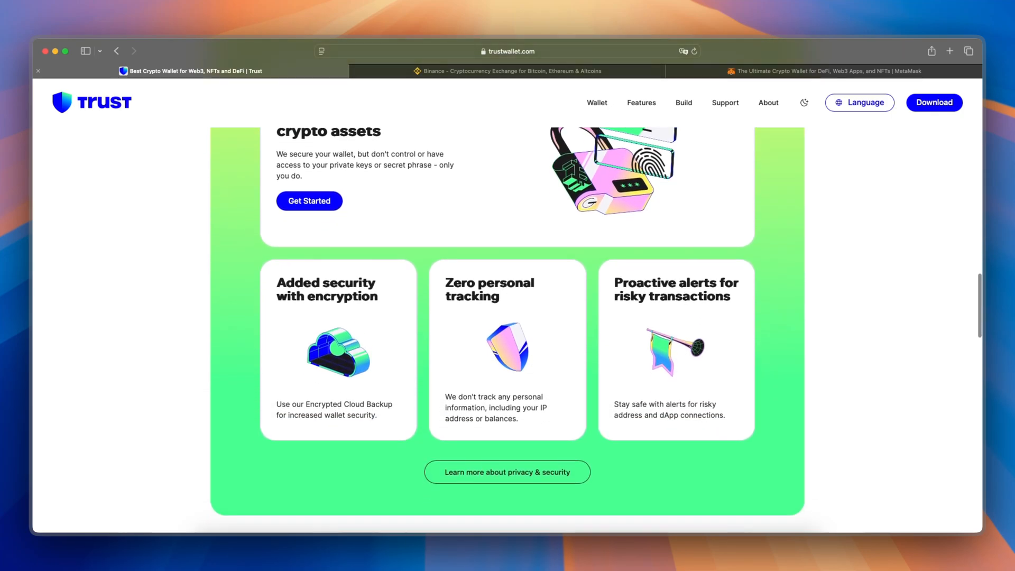
scroll(down, 3)
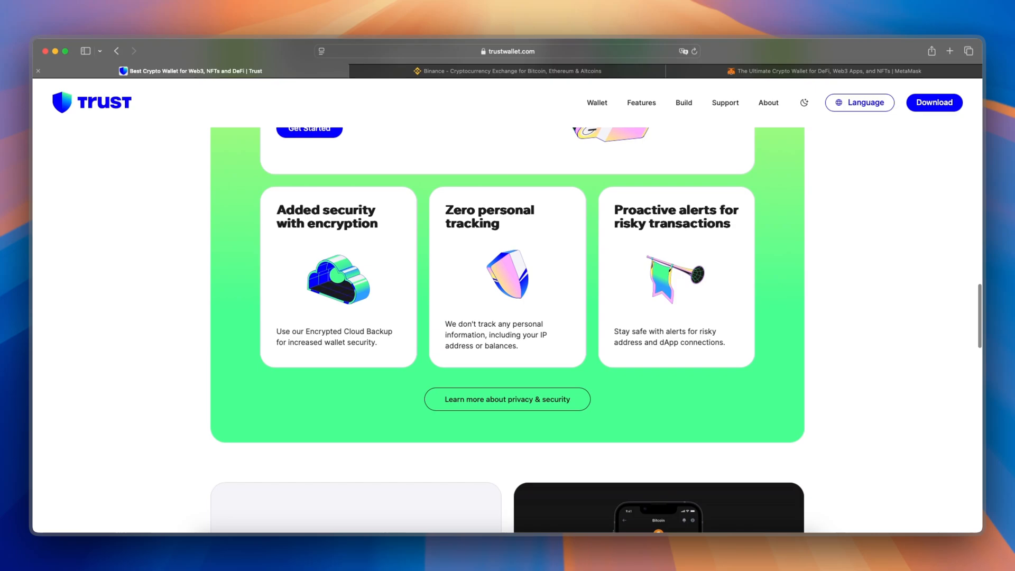
scroll(down, 3)
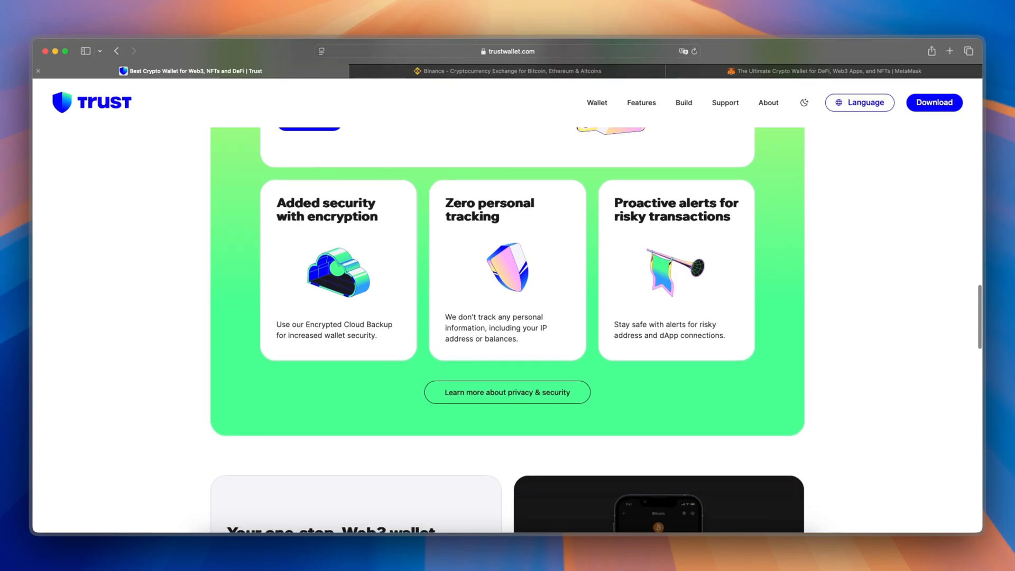
scroll(up, 3)
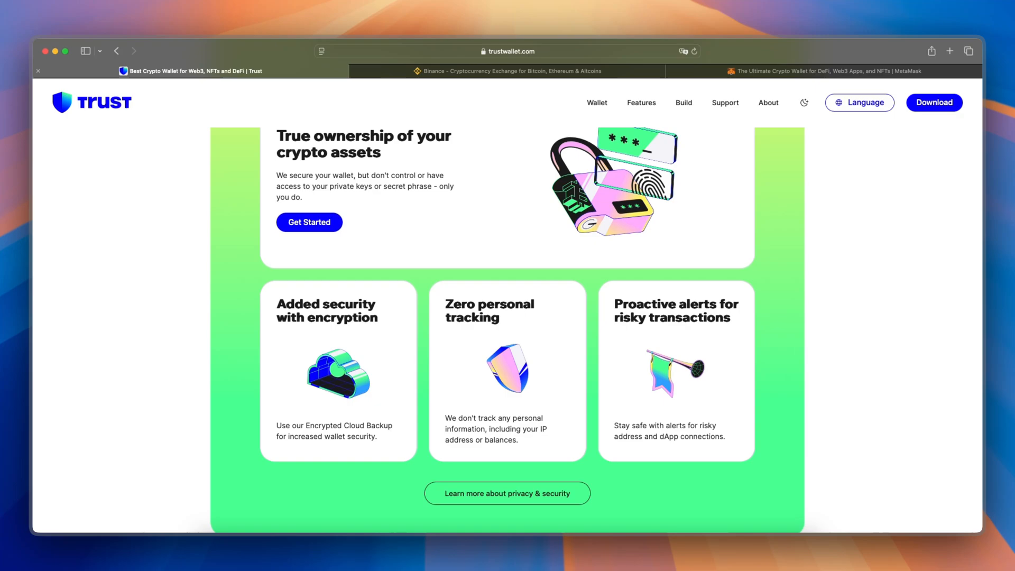
scroll(down, 3)
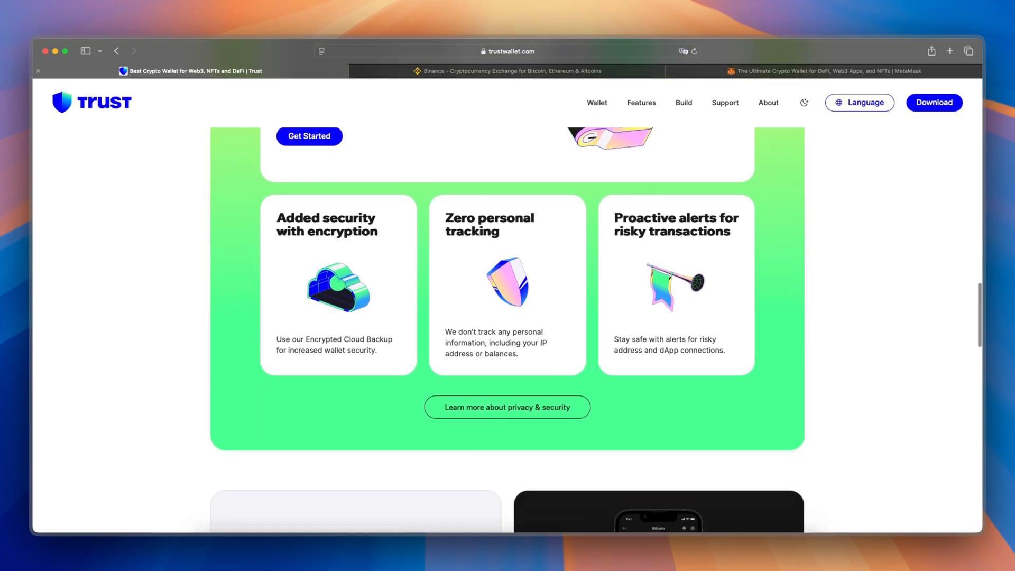
scroll(down, 3)
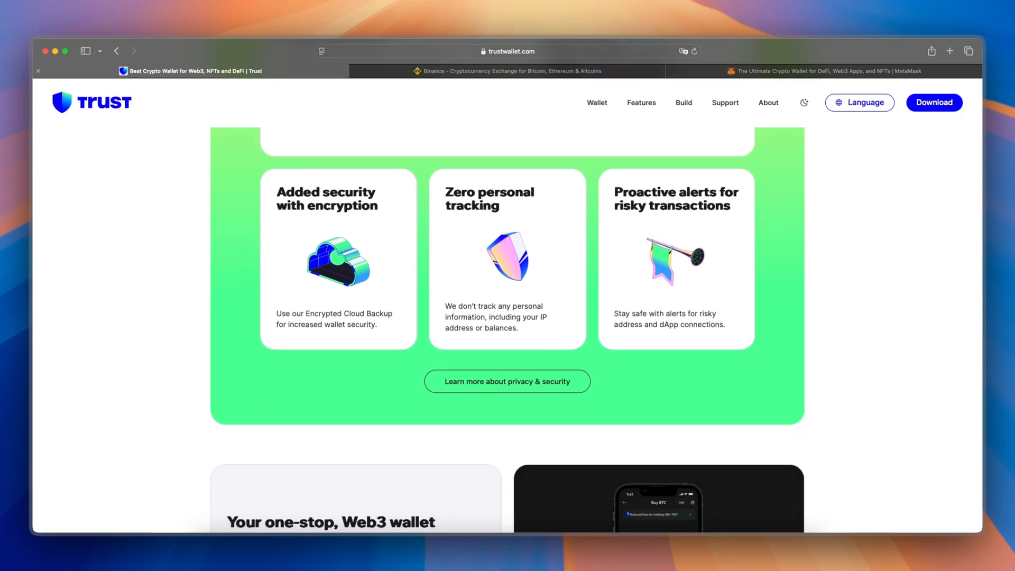
scroll(down, 3)
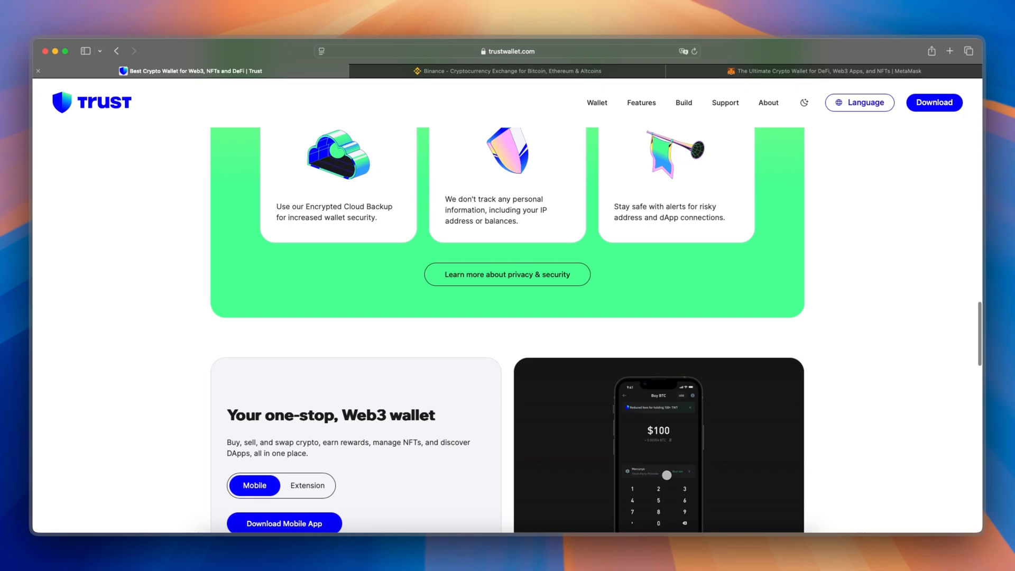
Review Binance's QR code and MacOS/Windows/Linux downloads, then return to the MetaMask tab
click(506, 70)
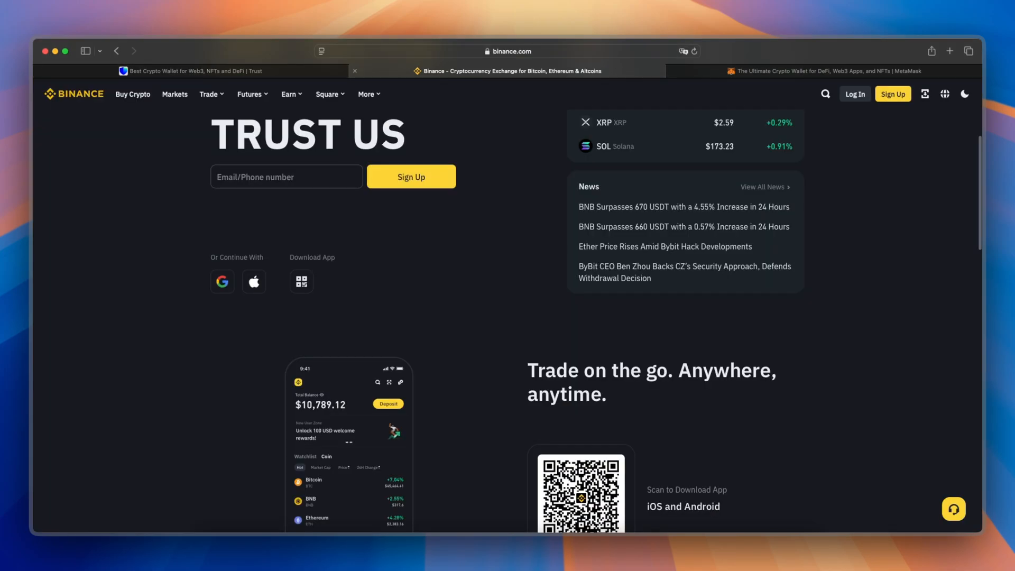
scroll(up, 3)
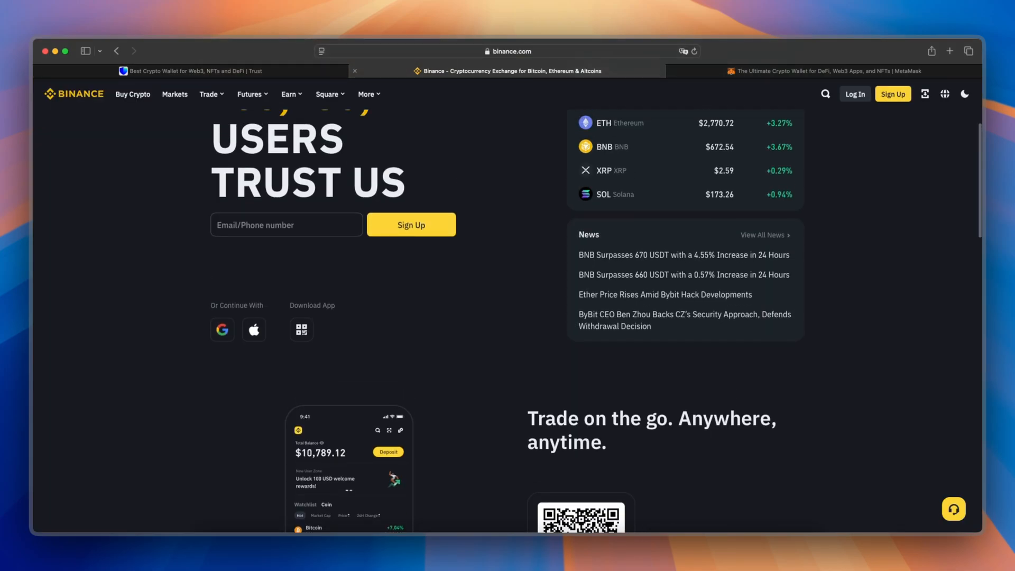
scroll(down, 3)
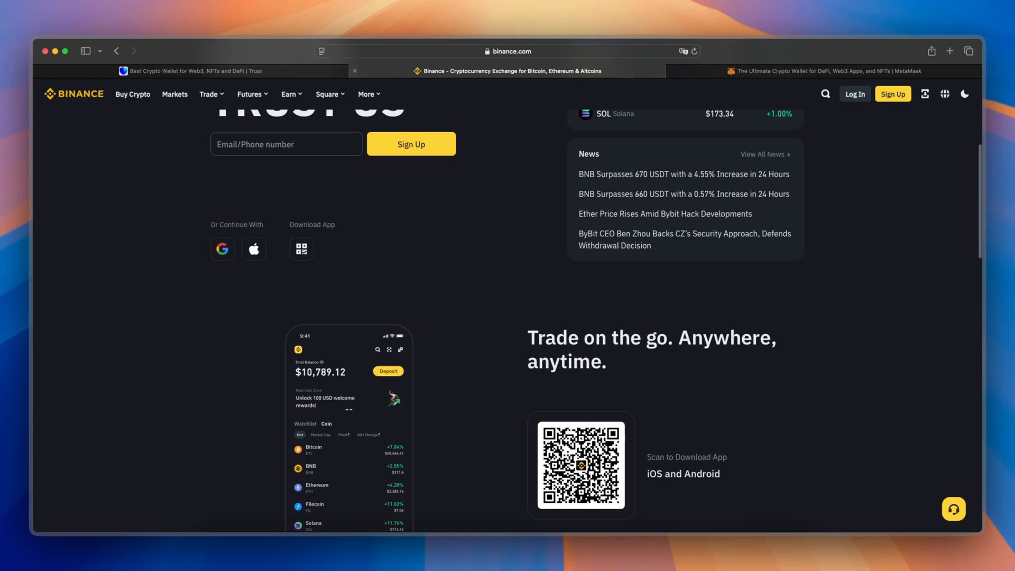
scroll(down, 3)
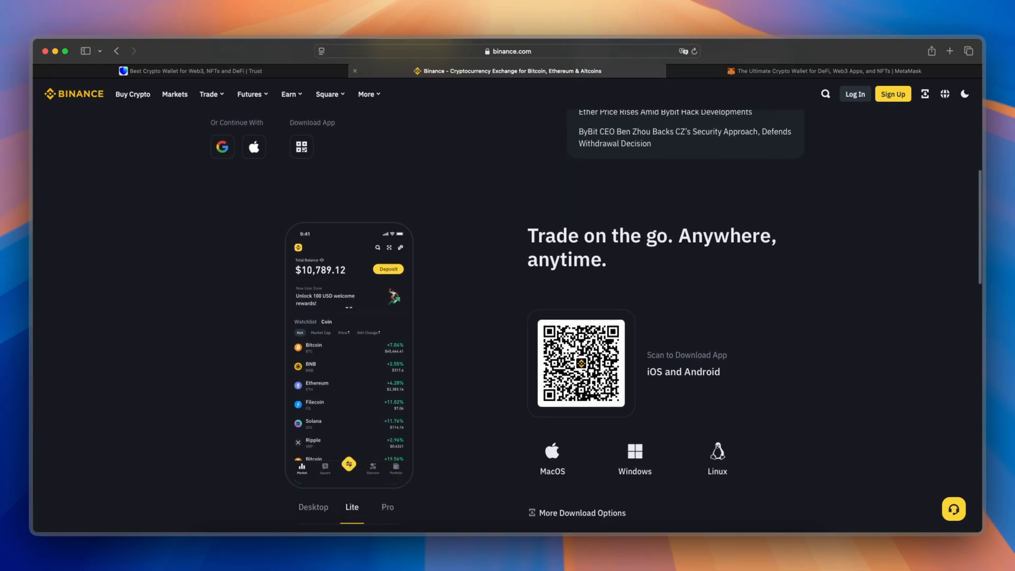
click(823, 71)
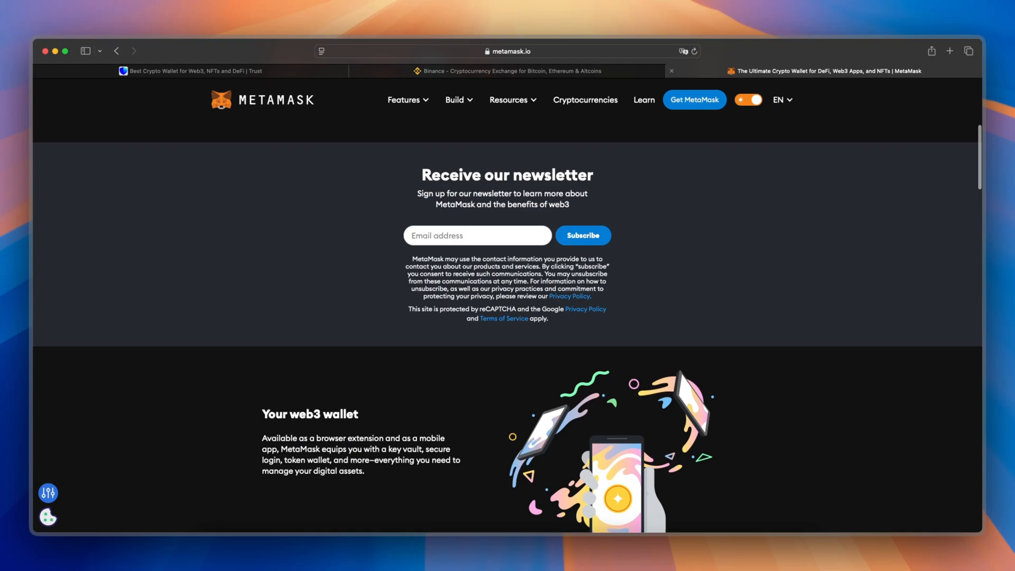
Scroll the MetaMask page down to its 'Explore blockchain apps' section
scroll(down, 3)
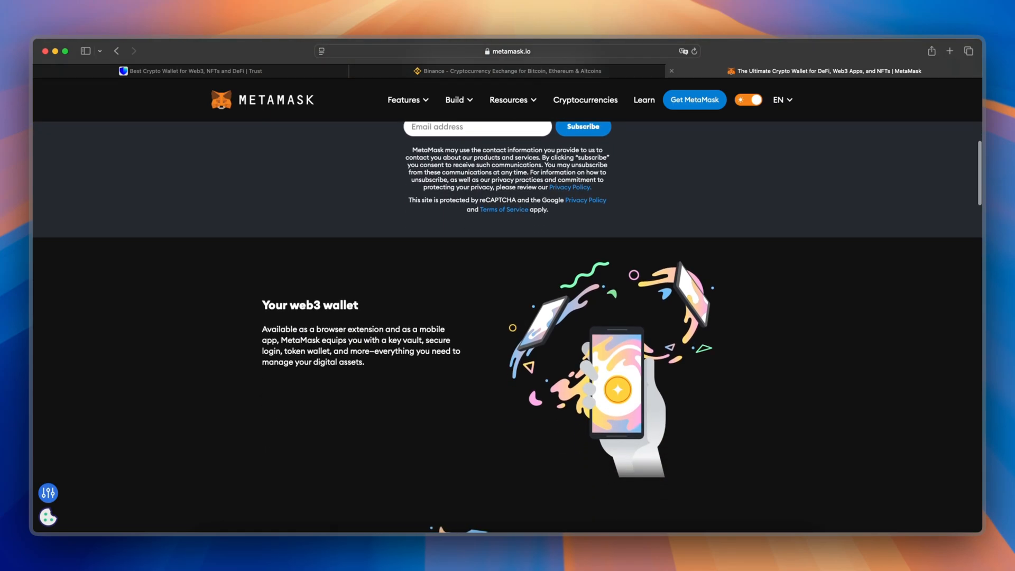
scroll(down, 3)
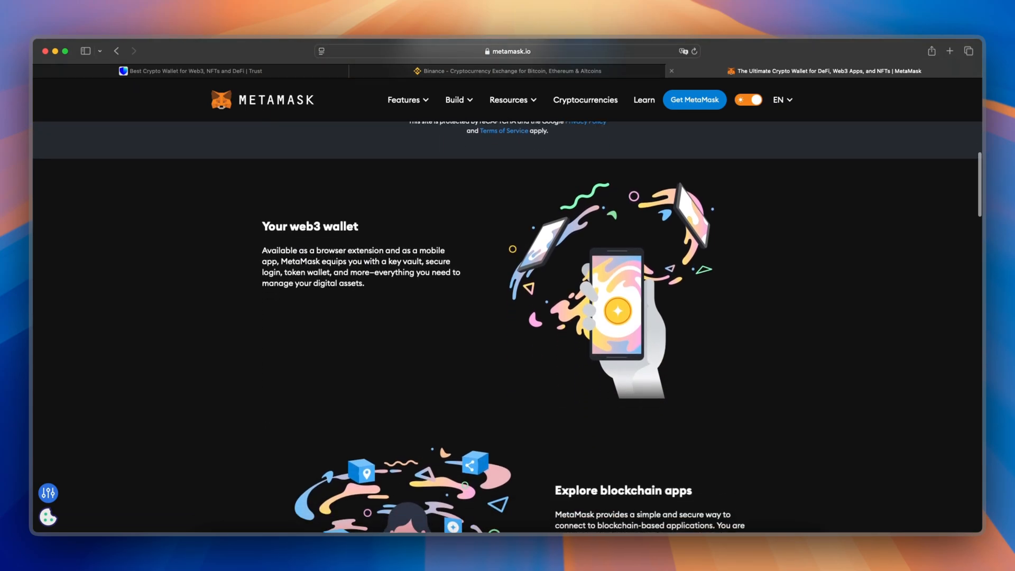
scroll(down, 3)
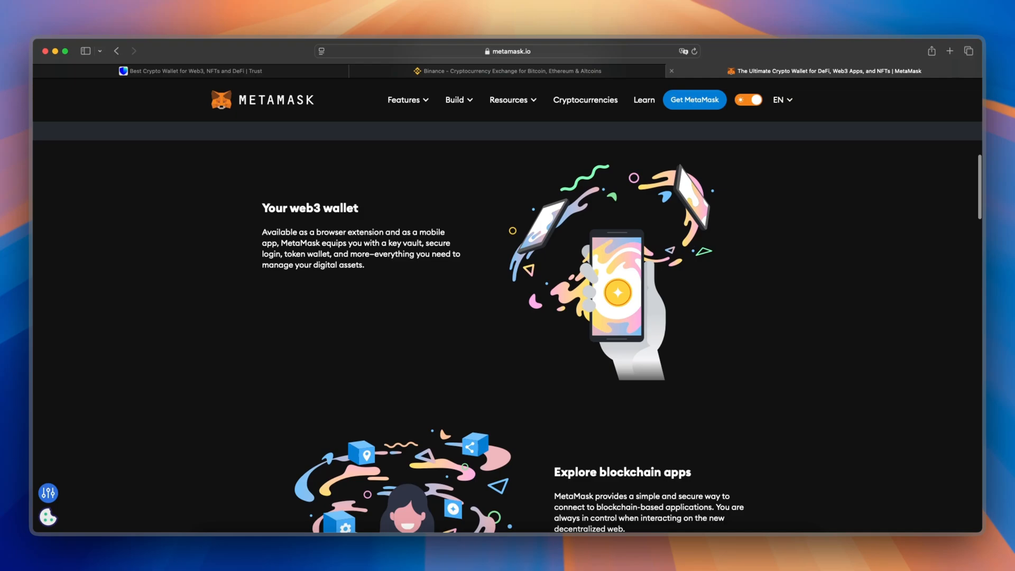
scroll(down, 3)
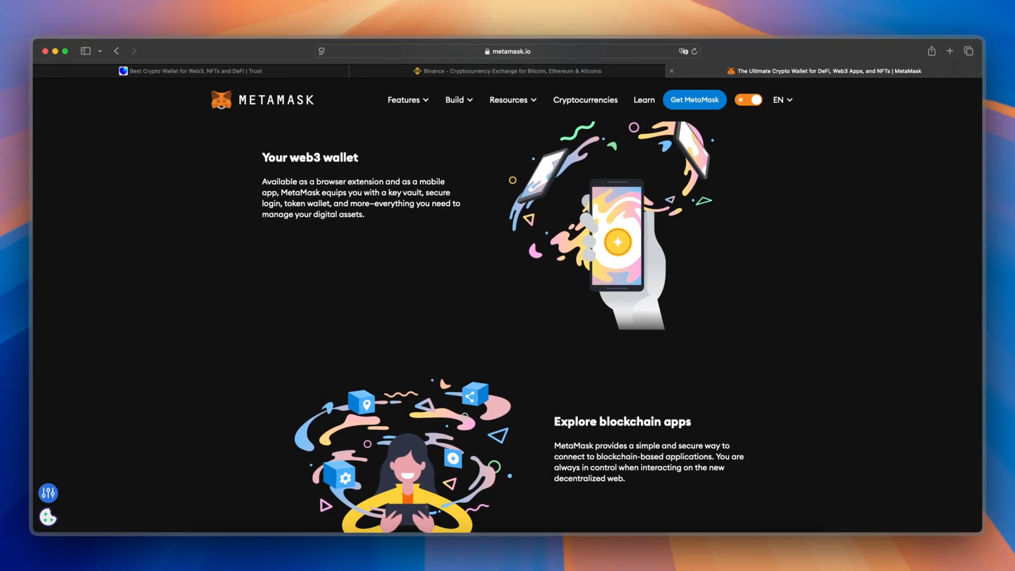
scroll(down, 3)
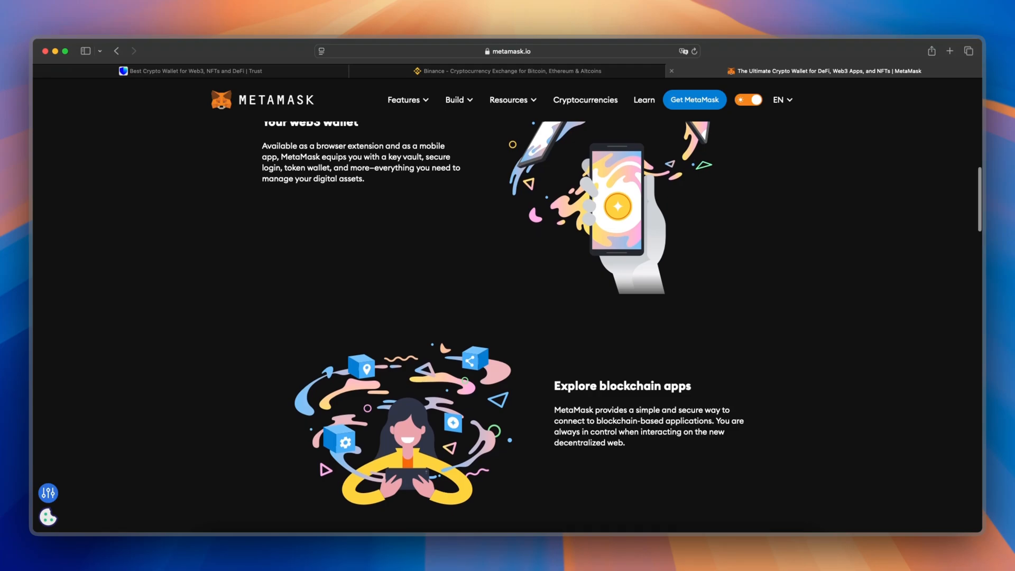
scroll(down, 3)
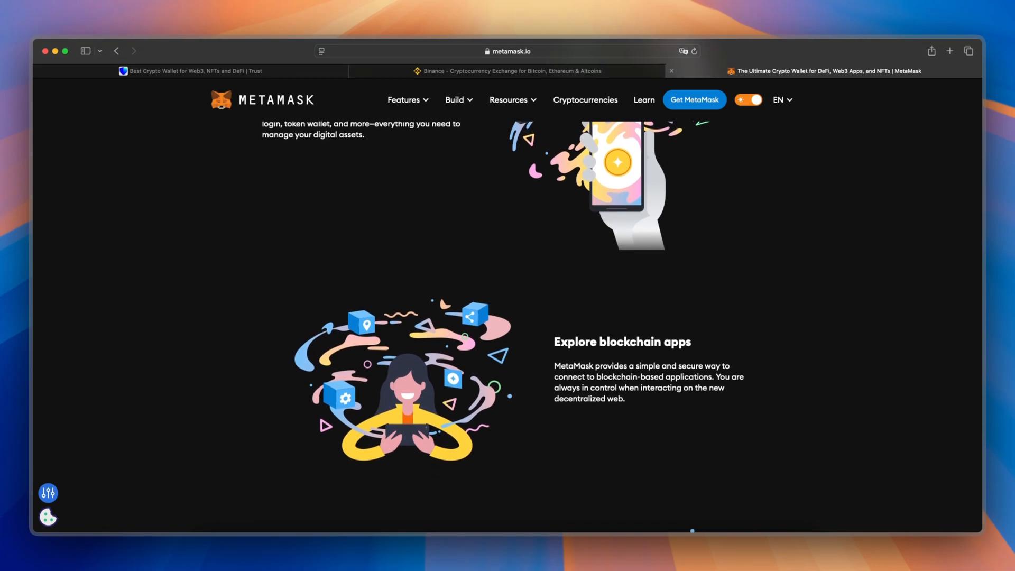
scroll(down, 3)
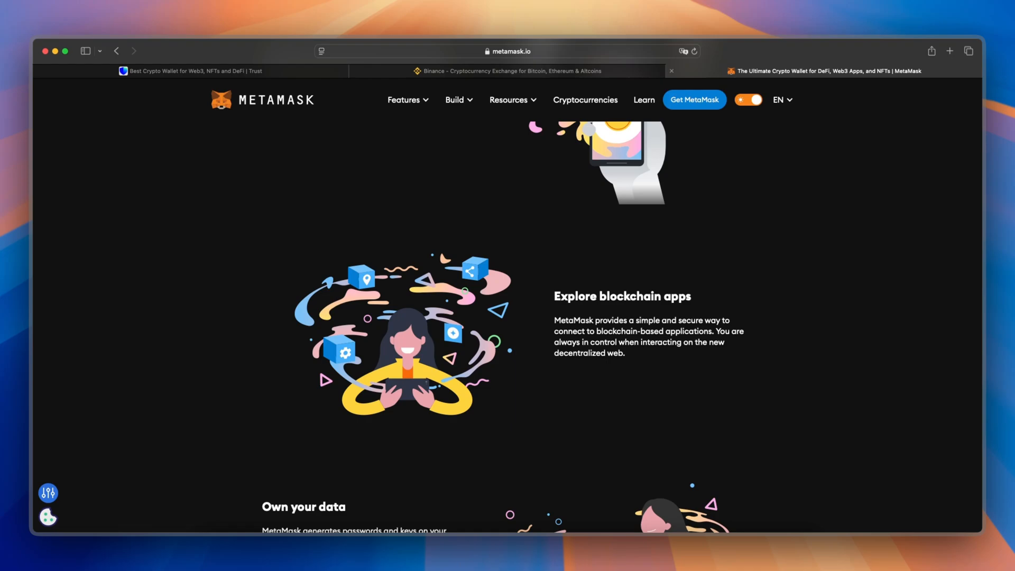
Pass through Binance's app download area, then switch to the Trust Wallet tab
click(509, 71)
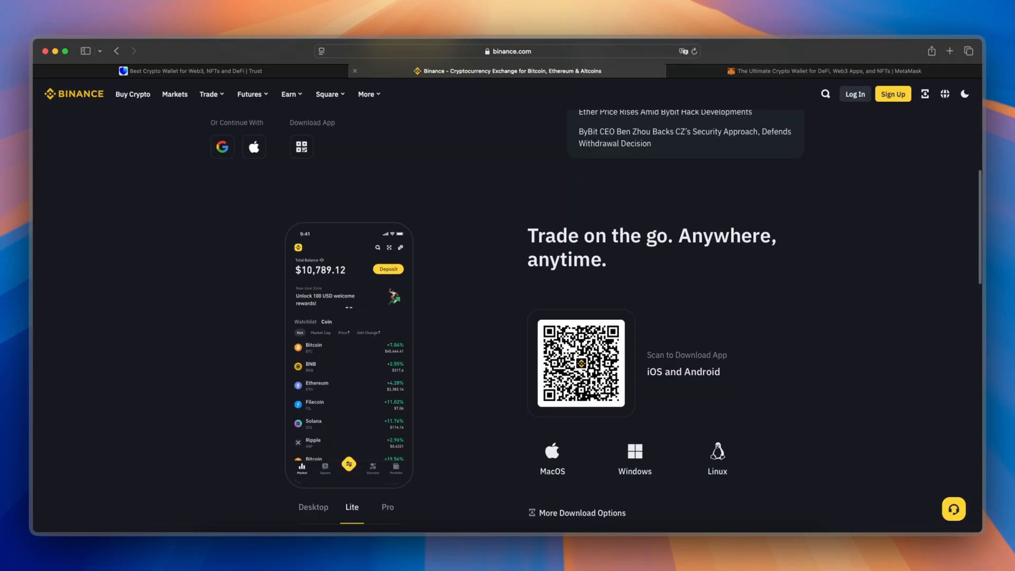
scroll(down, 3)
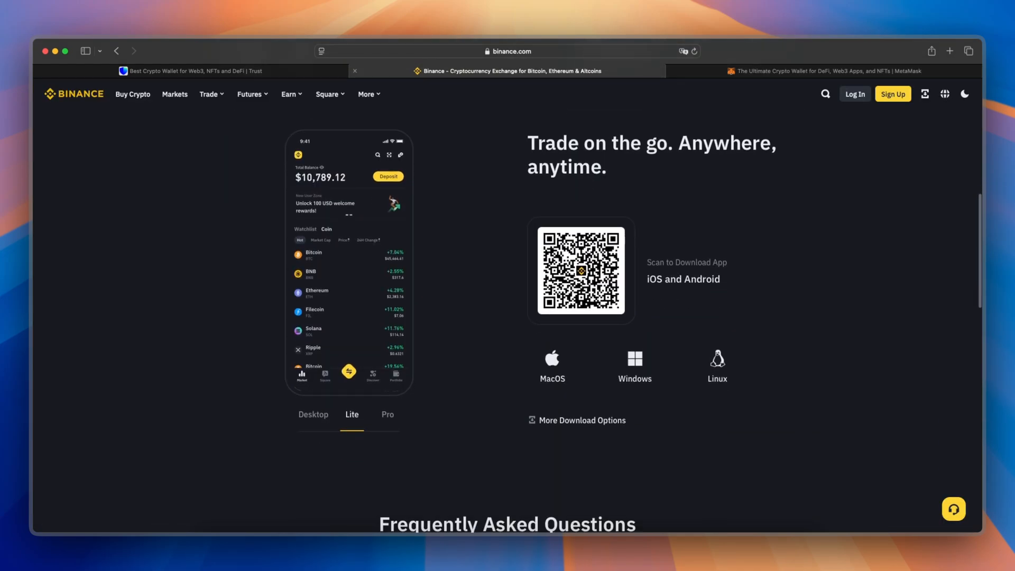
scroll(down, 3)
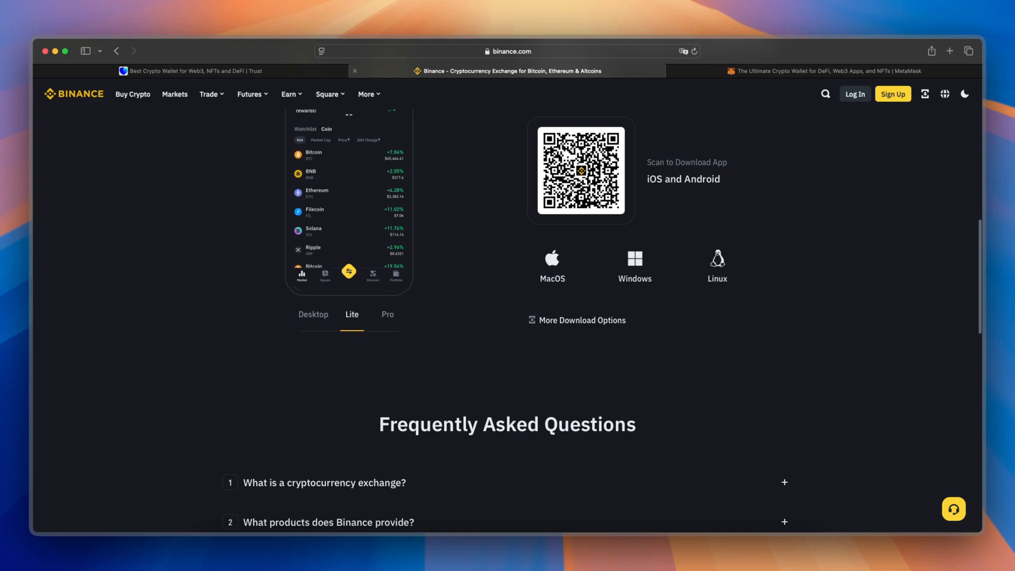
click(195, 71)
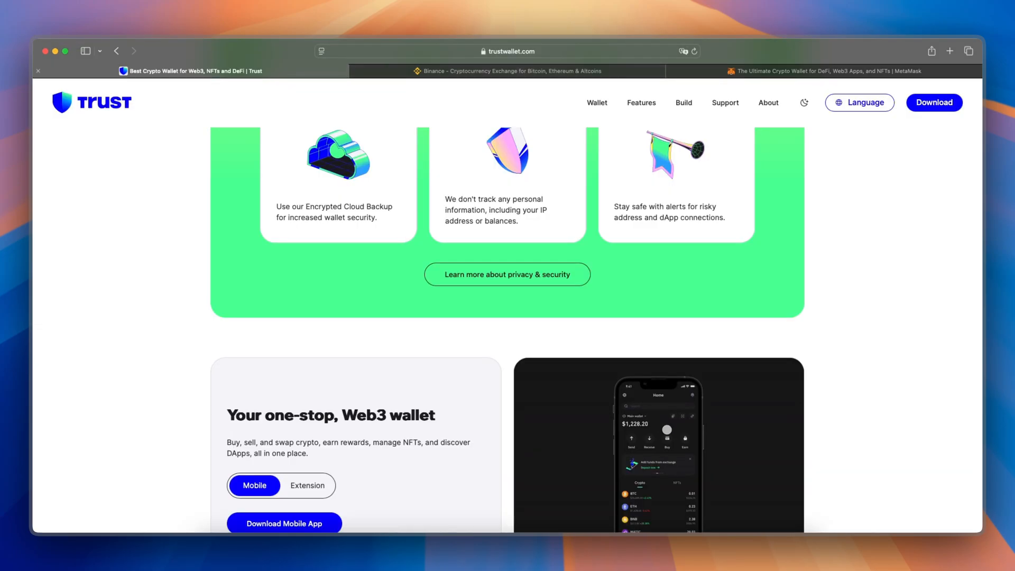
Scroll Trust Wallet down to its community photos, then switch to the Binance tab at its FAQ
scroll(down, 3)
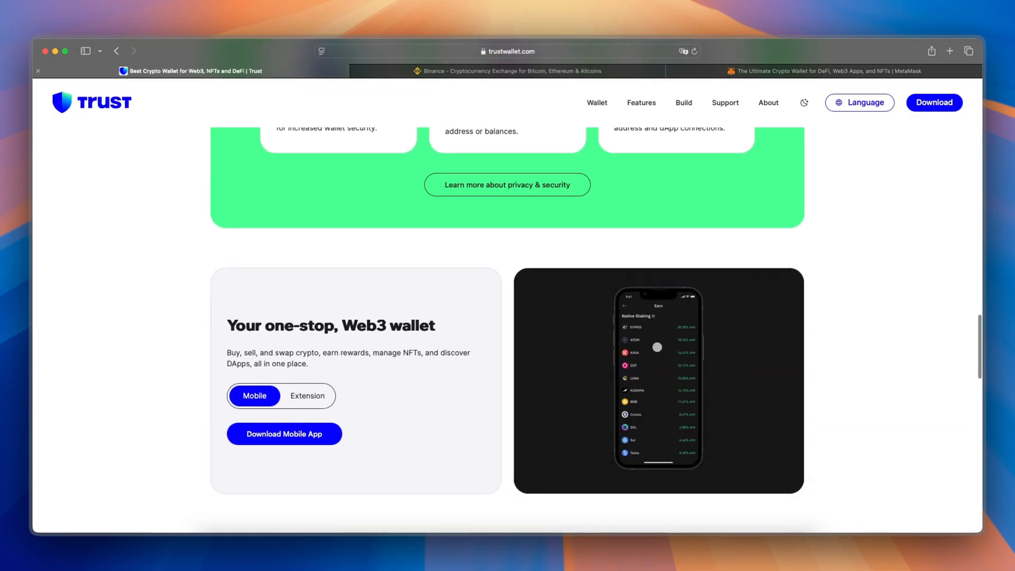
scroll(down, 3)
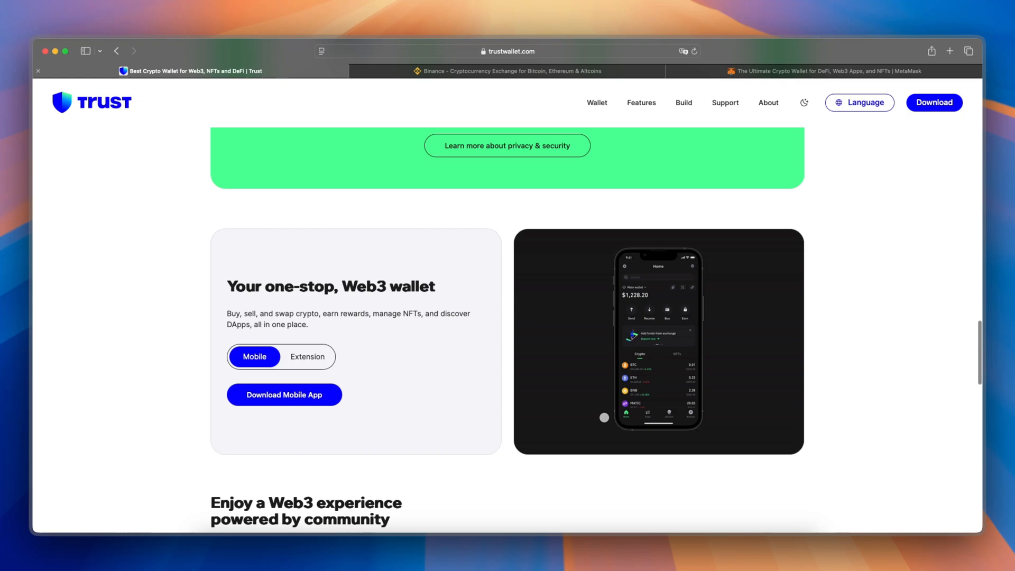
scroll(down, 3)
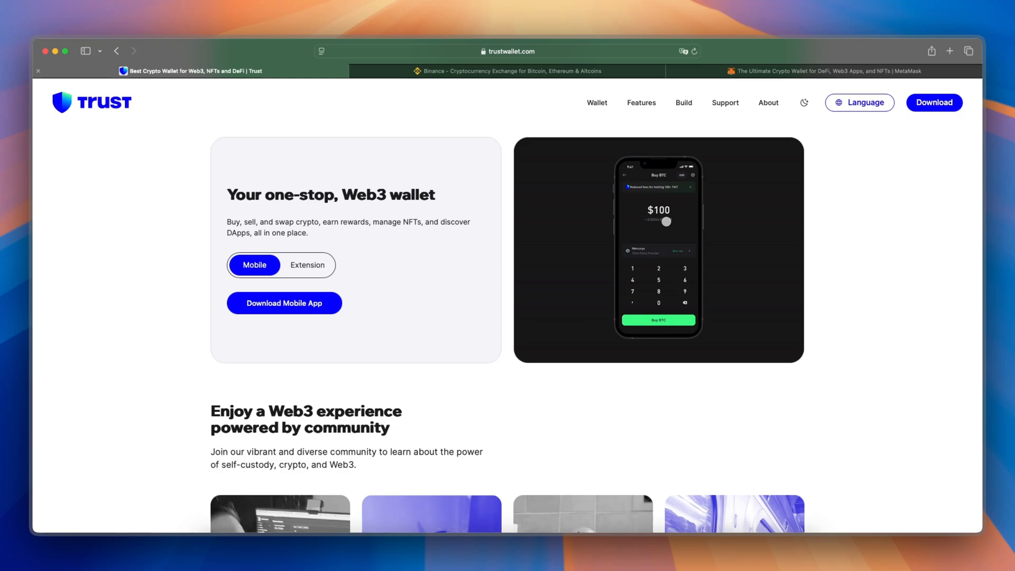
scroll(down, 3)
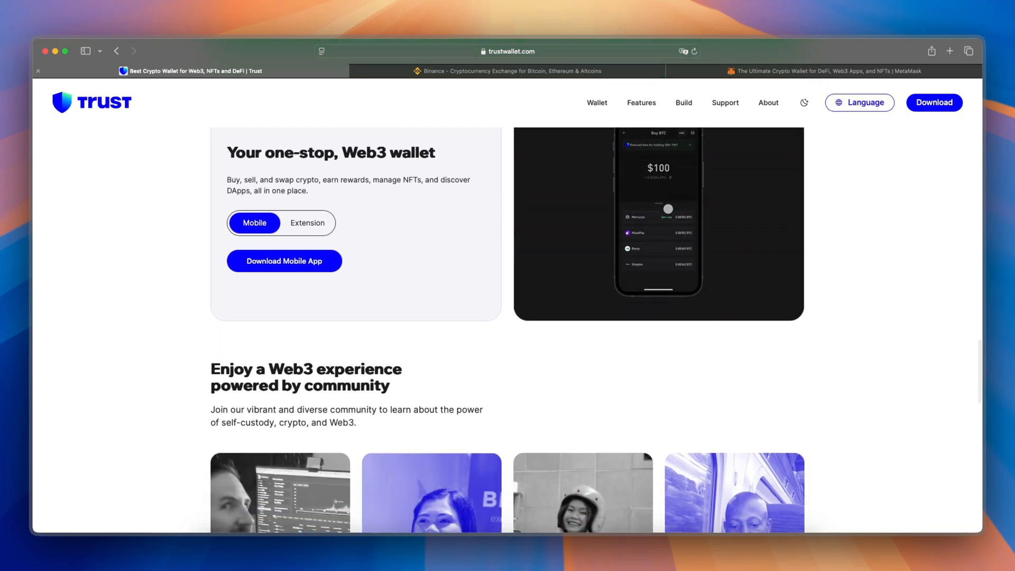
scroll(down, 3)
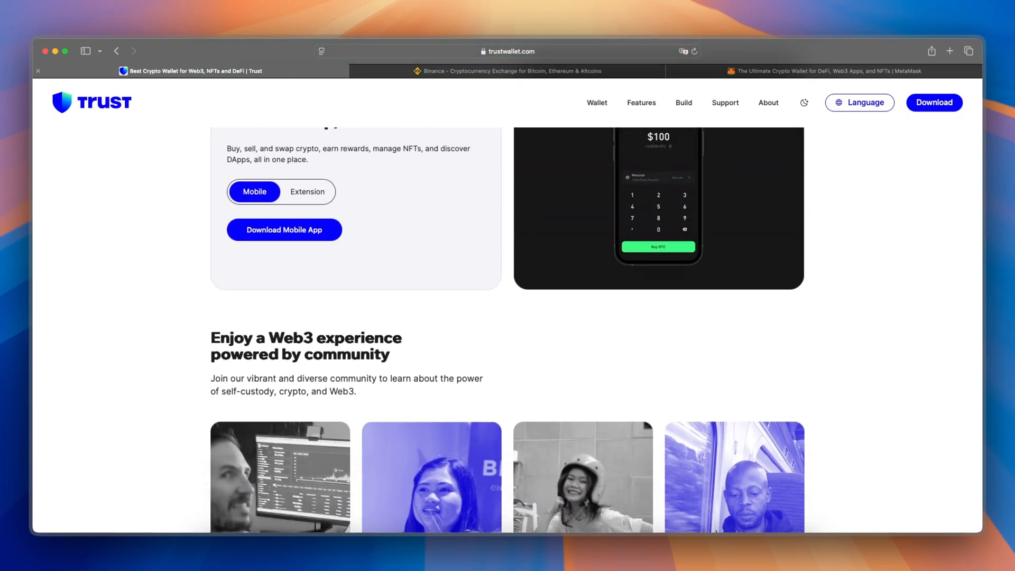
scroll(down, 3)
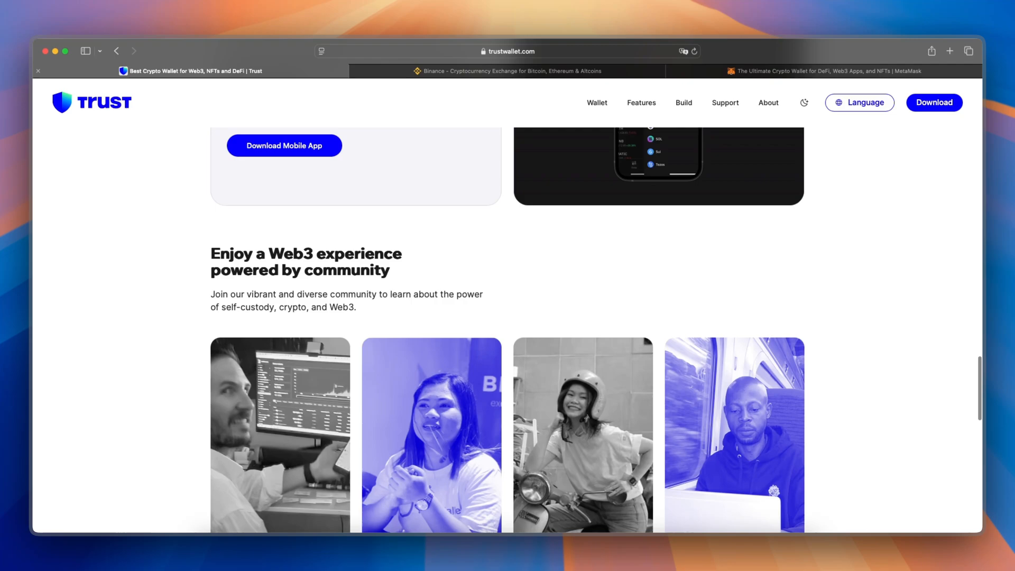
click(507, 71)
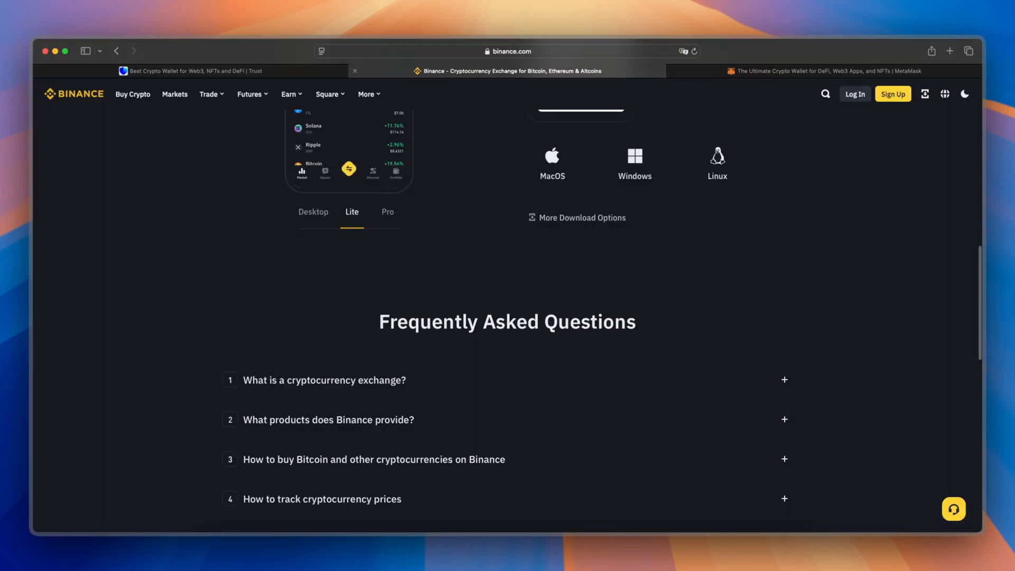
Scroll Binance's six-question FAQ list, then return to MetaMask's blockchain apps section
scroll(down, 3)
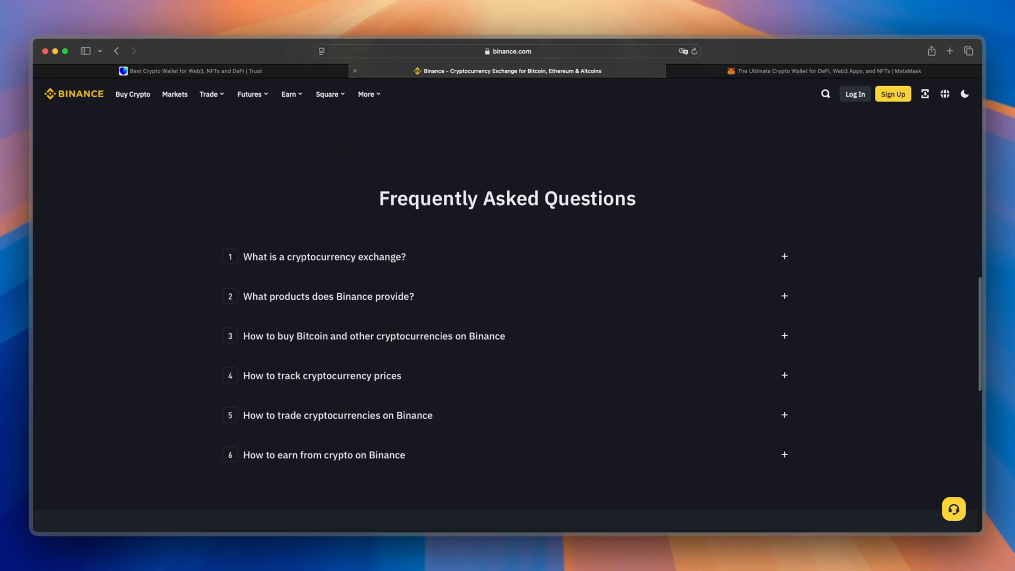
click(815, 71)
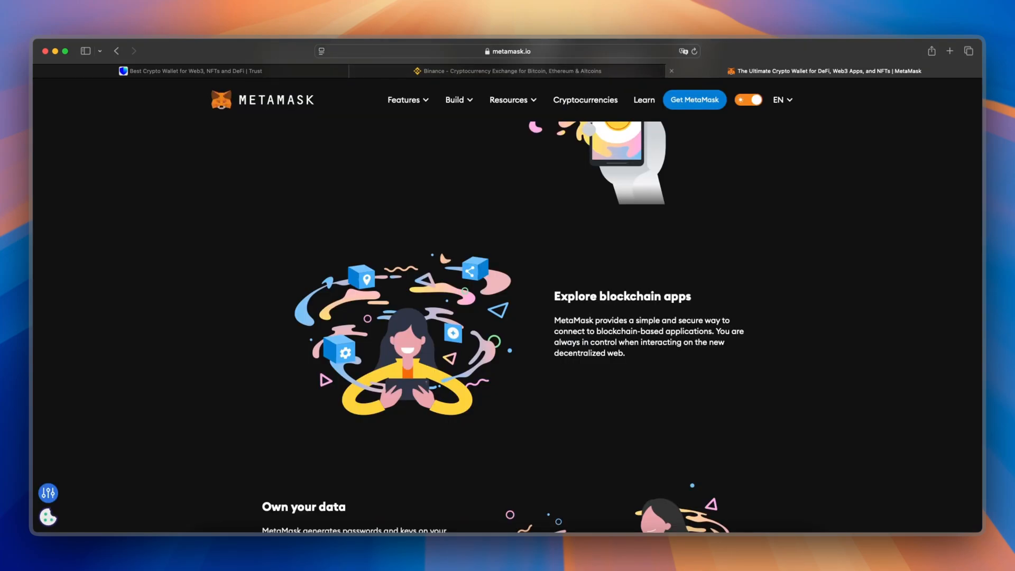
scroll(down, 3)
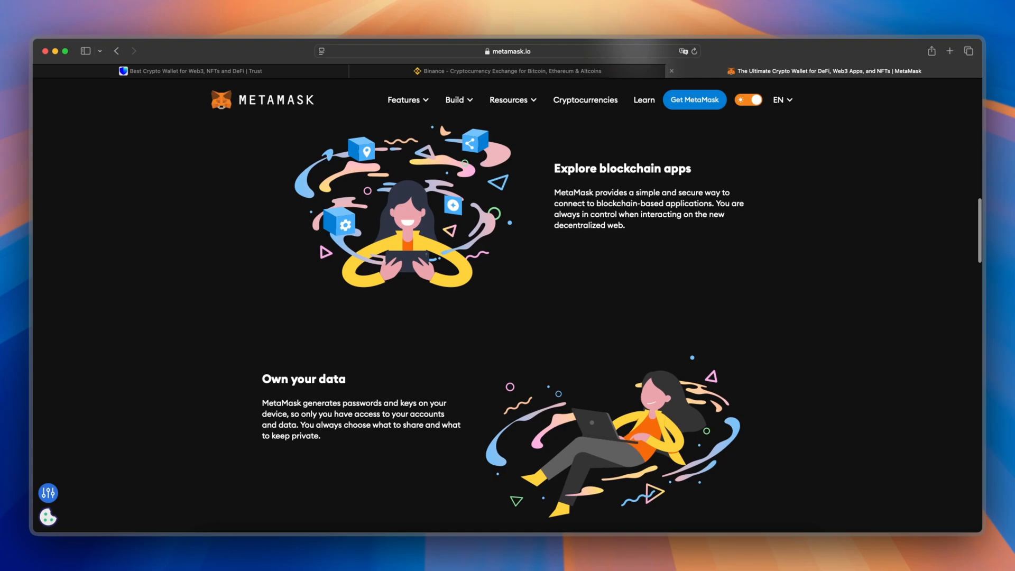
scroll(down, 3)
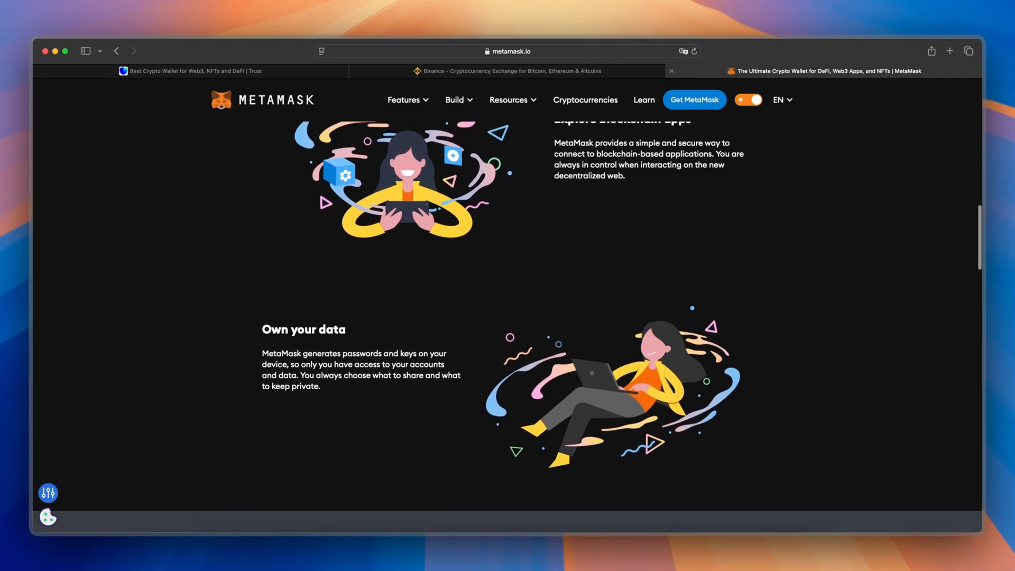
scroll(up, 3)
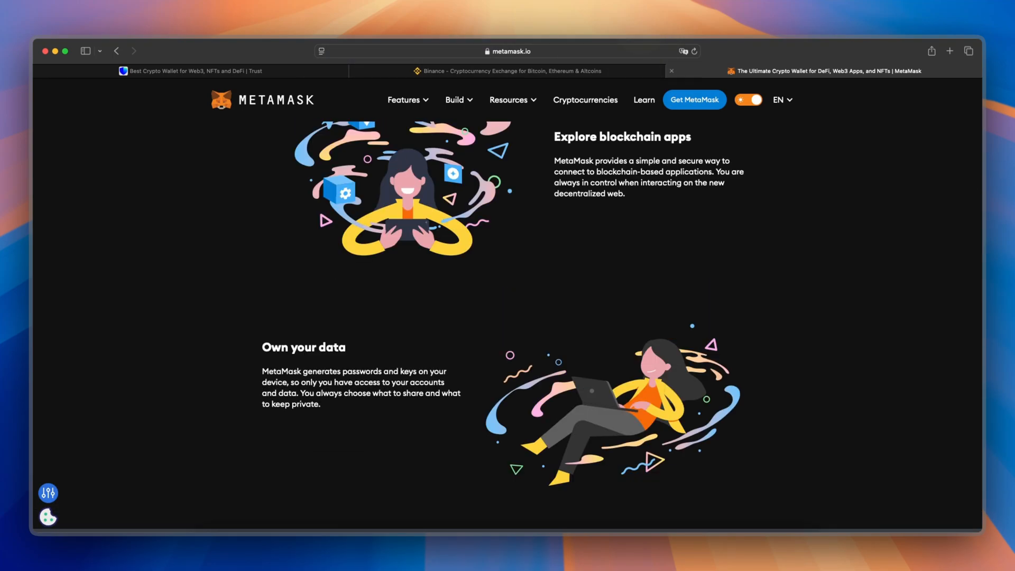
scroll(down, 3)
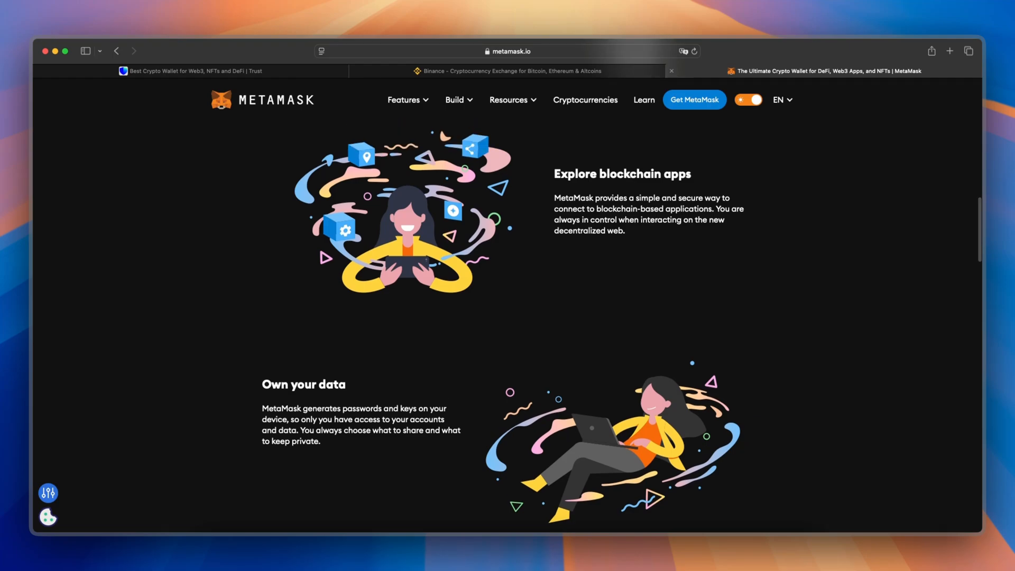
click(191, 71)
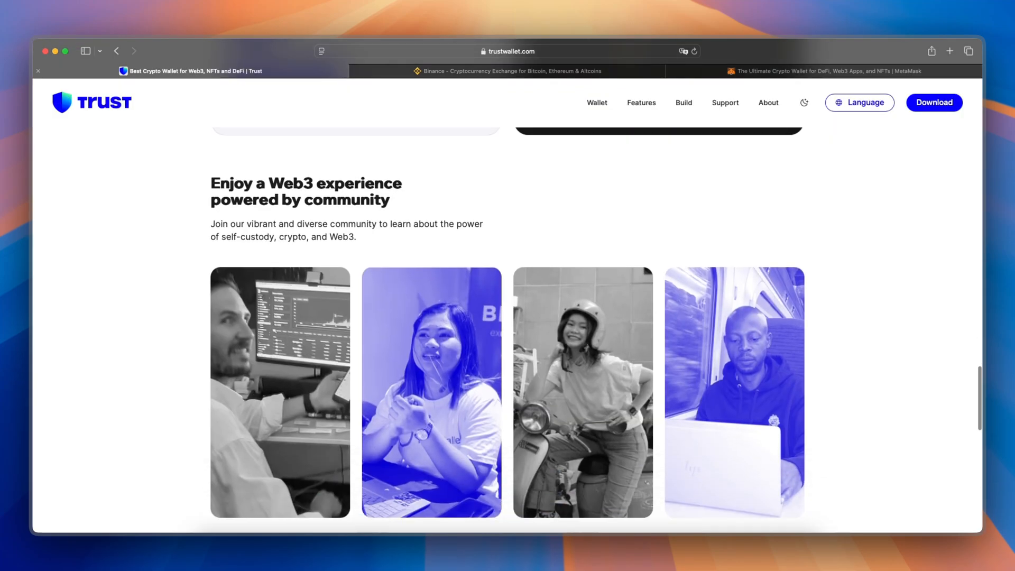
click(508, 71)
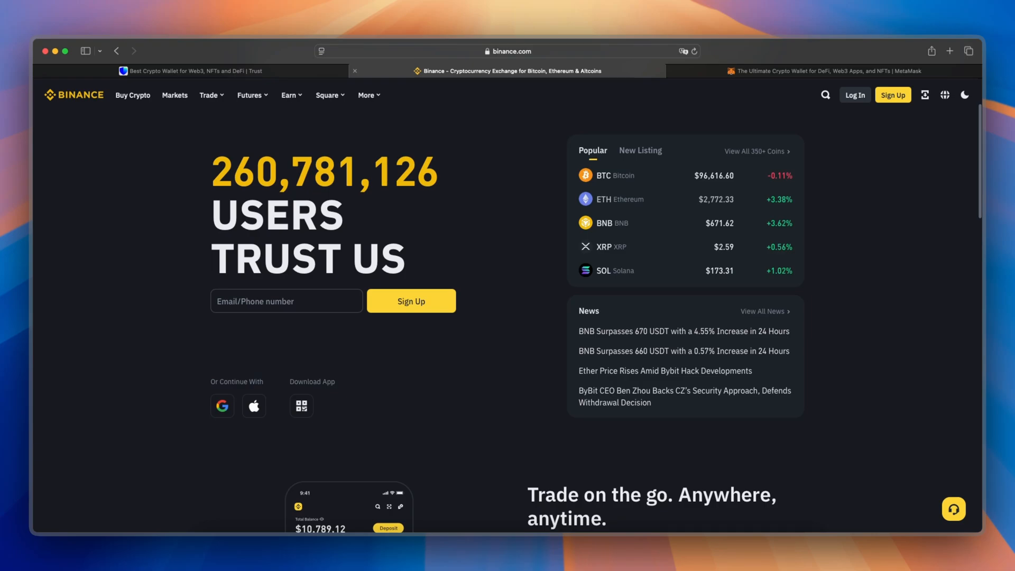
scroll(down, 3)
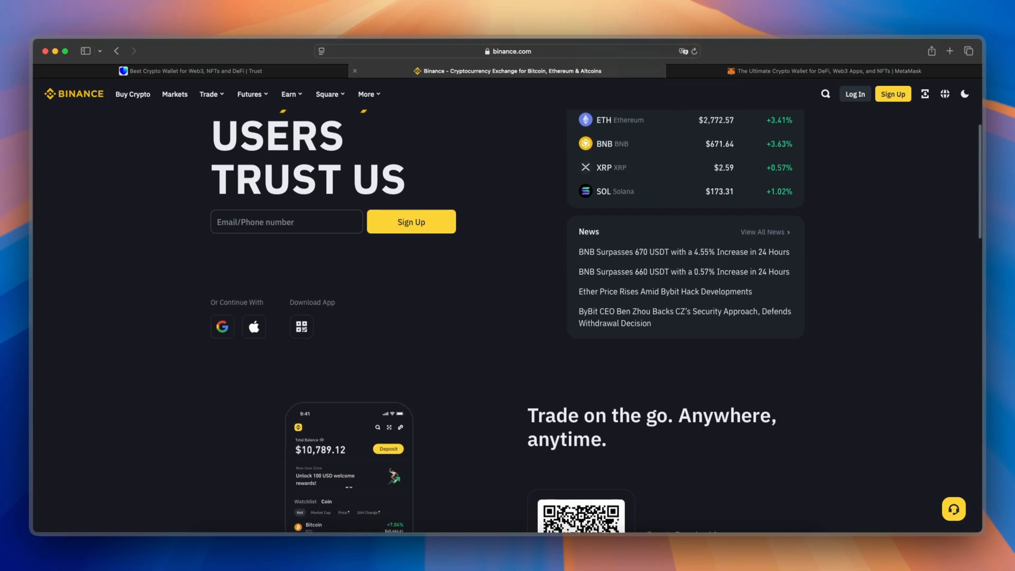
click(823, 71)
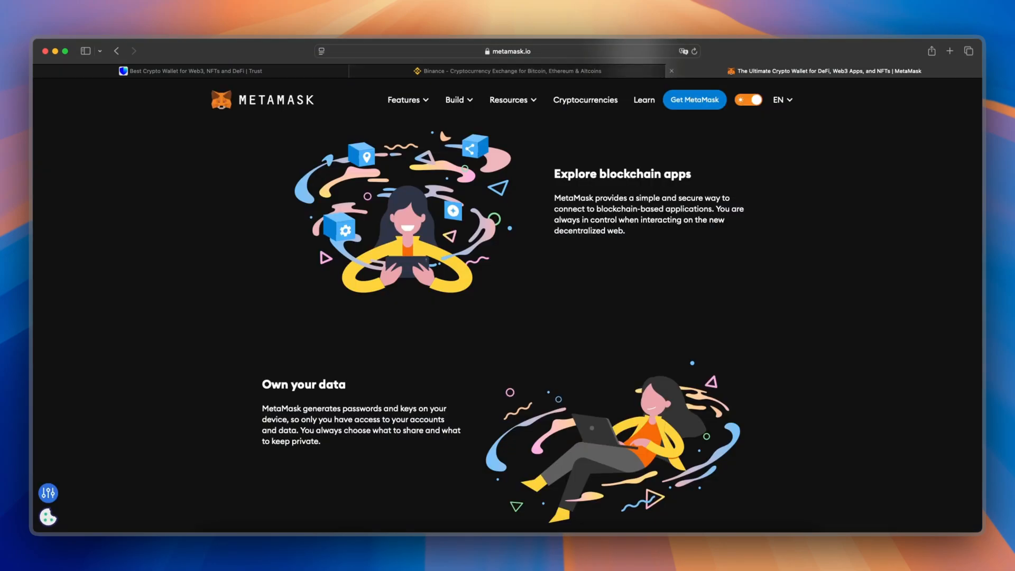